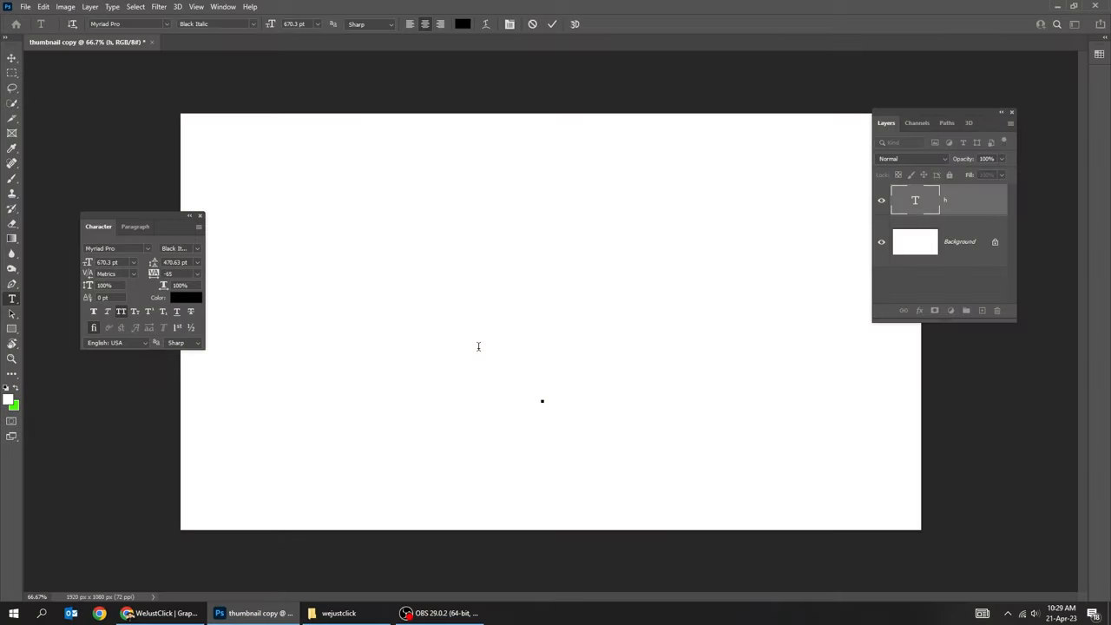
Step: Set the word HOPE as a text layer and convert it to a smart object
type("HOPE")
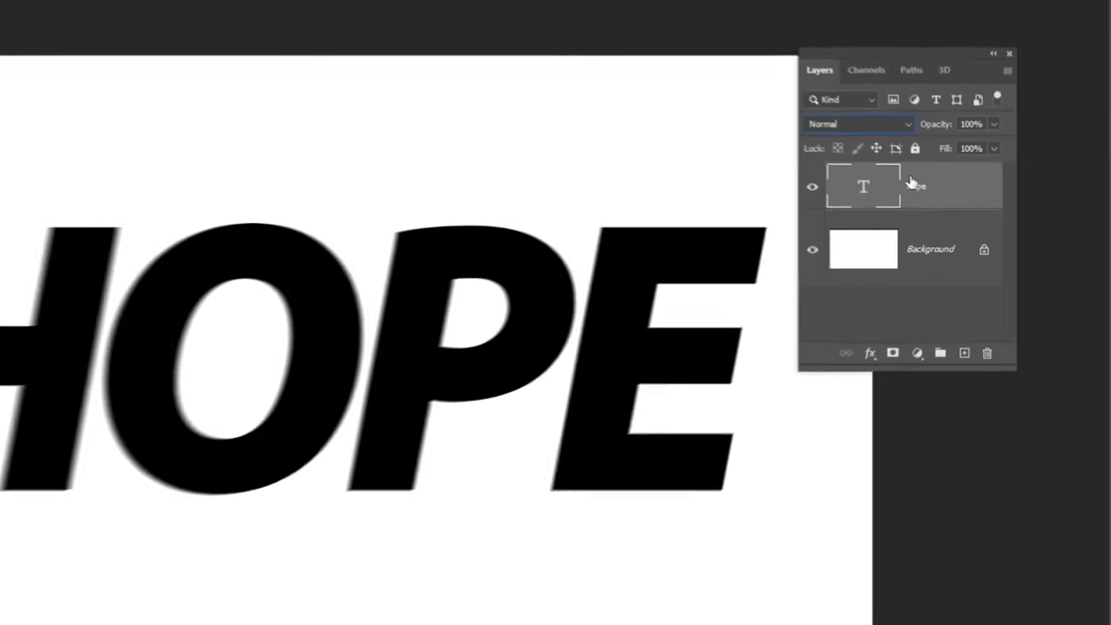
right_click(864, 184)
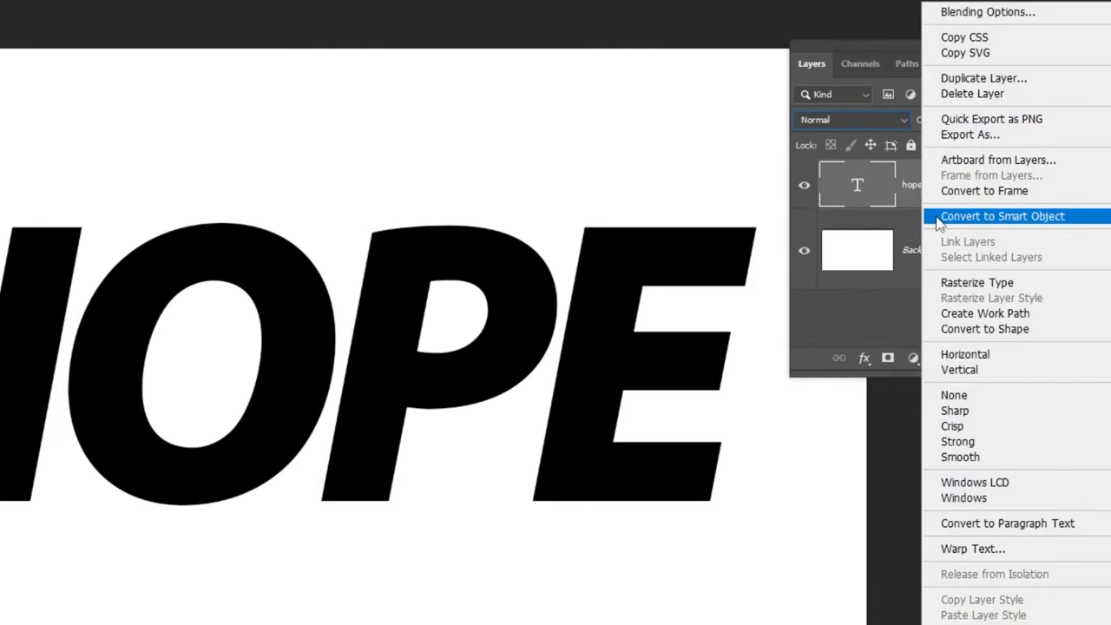
left_click(1004, 216)
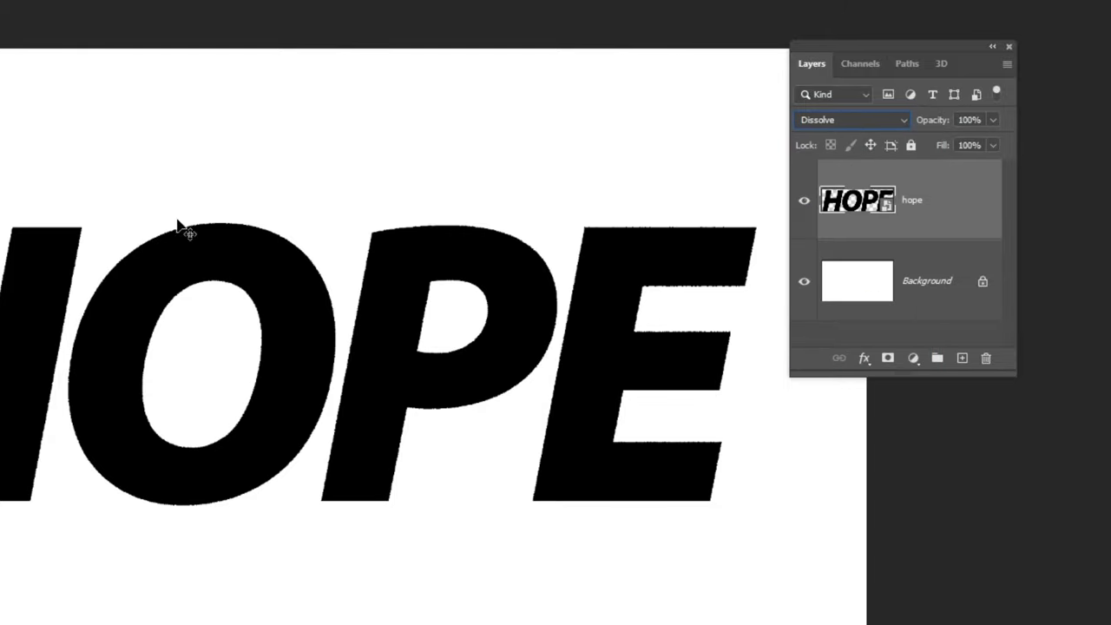
Step: Start a Field Blur from the Blur Gallery on the HOPE smart object
left_click(250, 12)
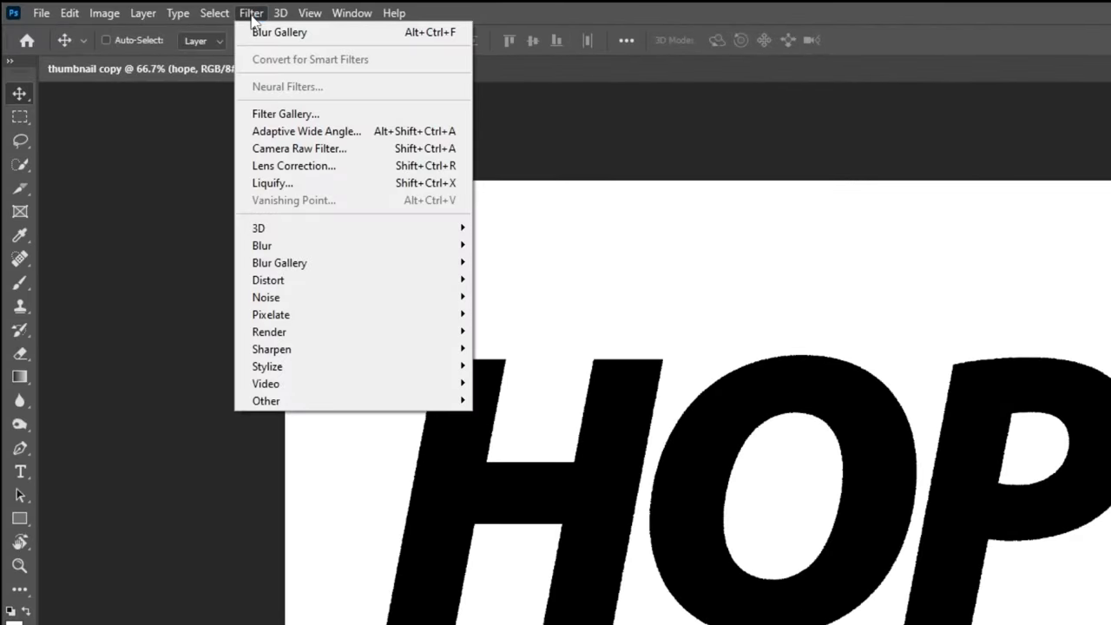
mouse_move(280, 262)
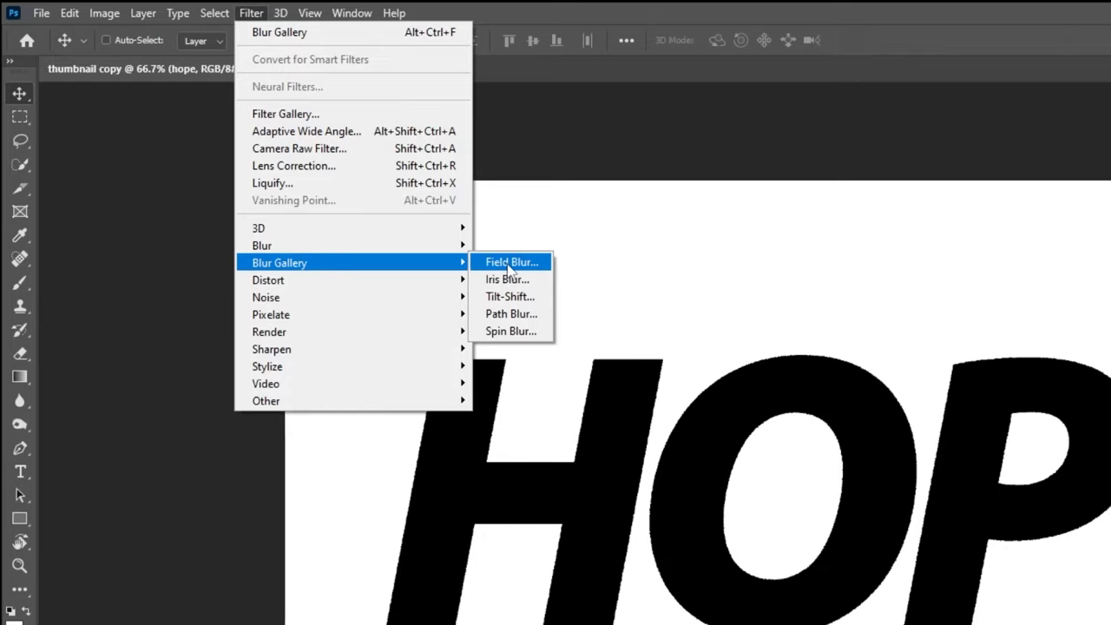
left_click(511, 261)
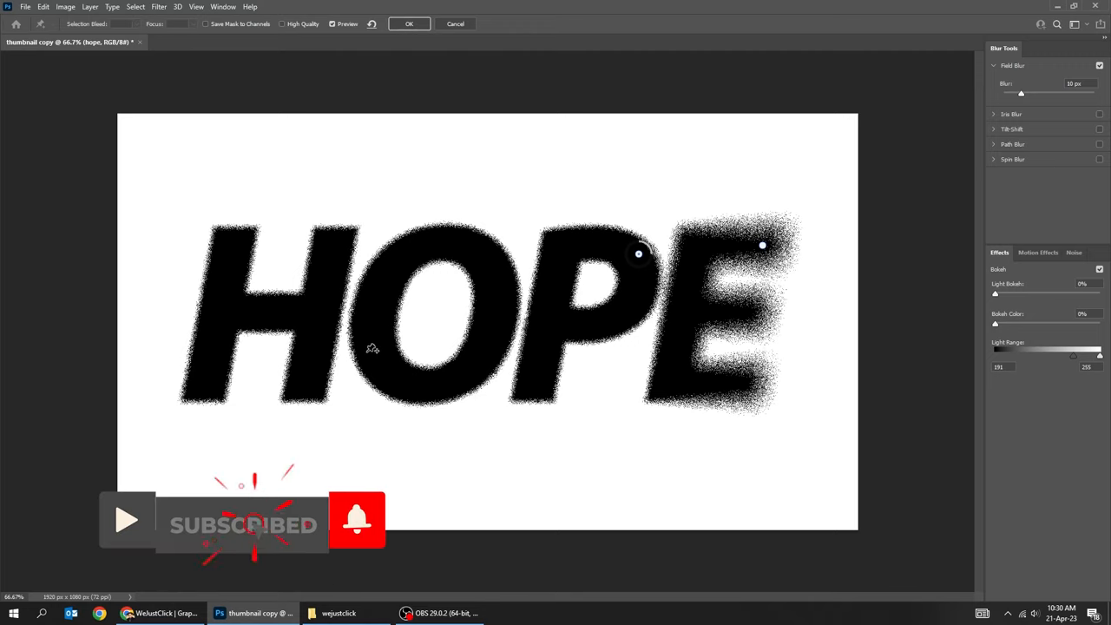
Step: Adjust the Field Blur amount across the letters and commit the grainy dissolving edges
left_click_drag(1021, 94, 1025, 94)
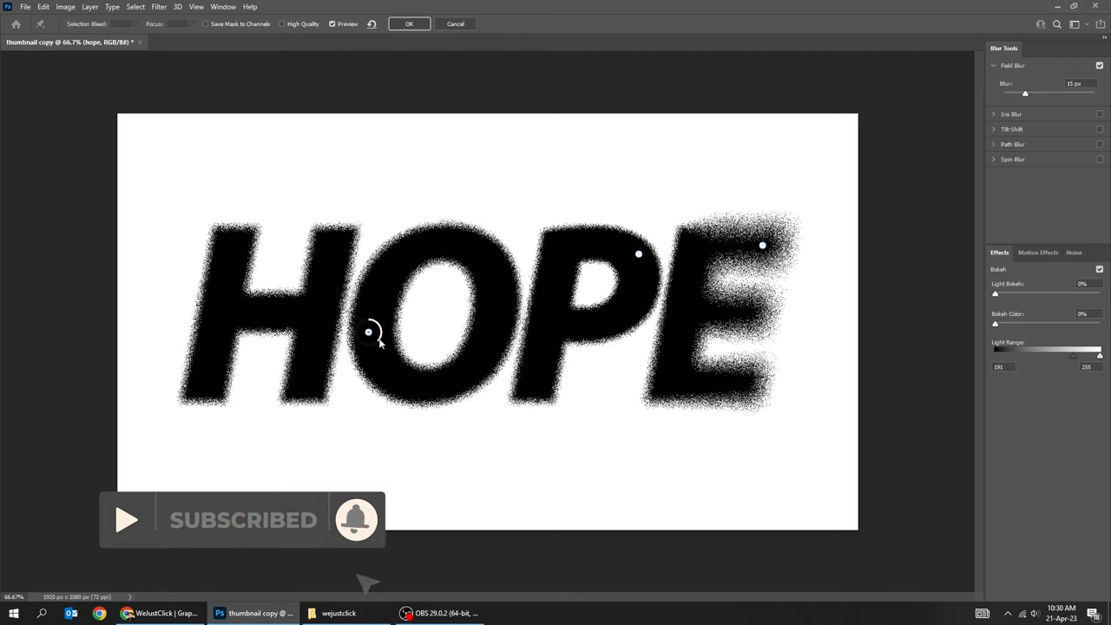
left_click_drag(1024, 93, 1004, 94)
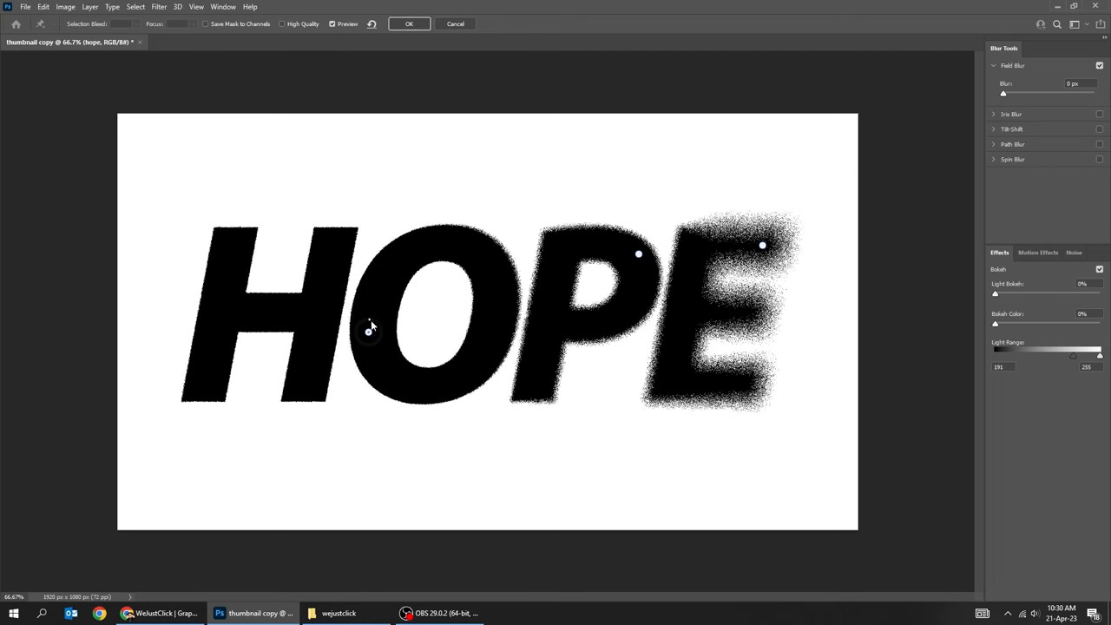
left_click_drag(1004, 94, 1024, 94)
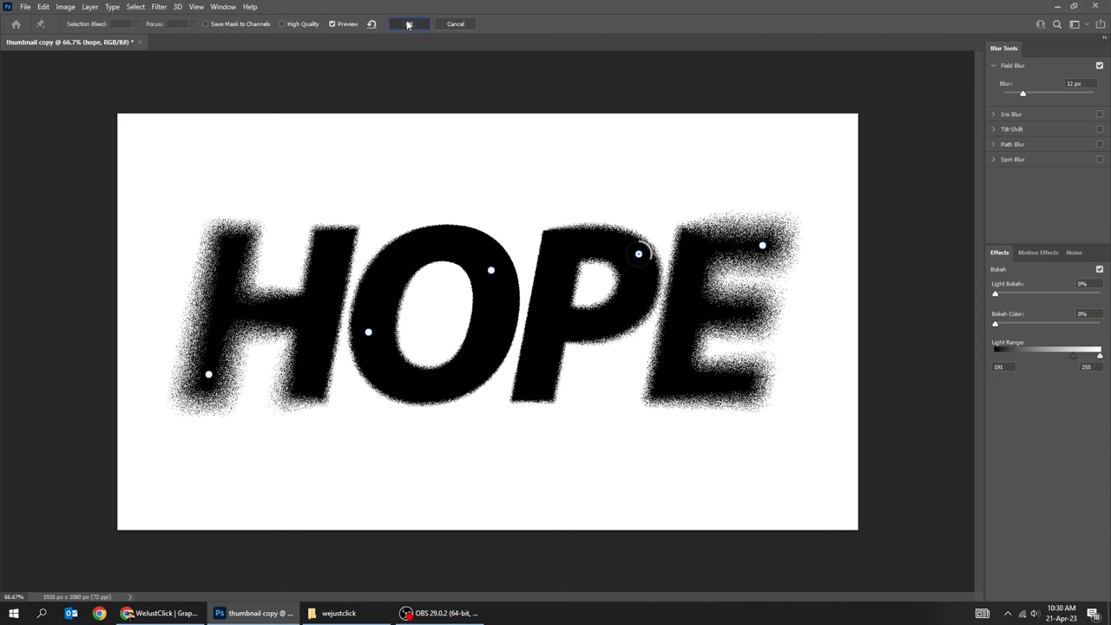
left_click(408, 24)
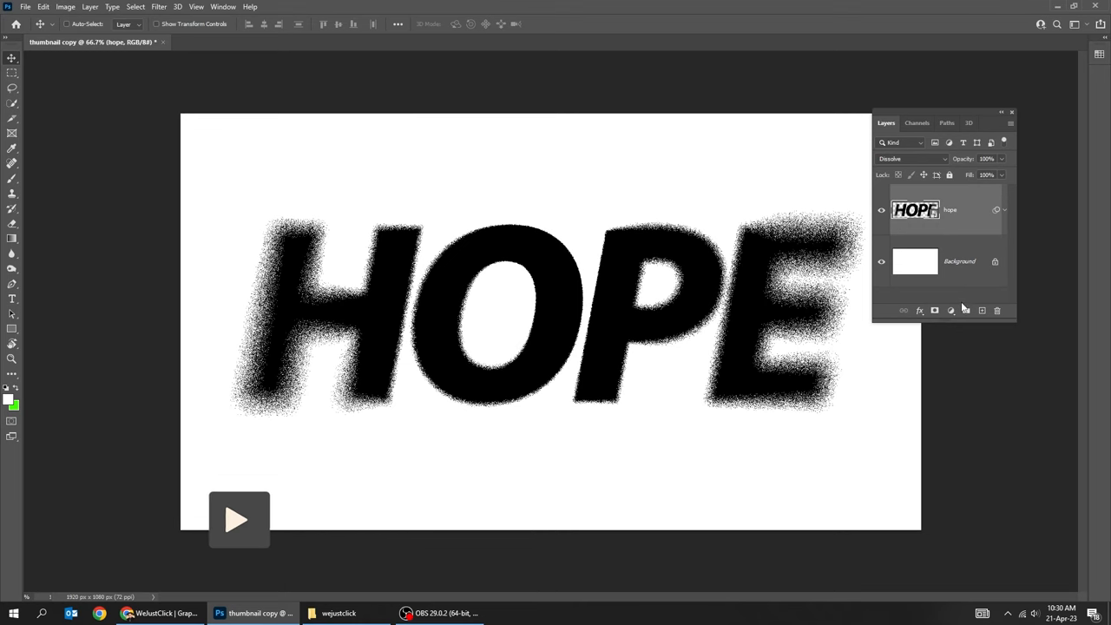
Step: Add an Invert adjustment layer so HOPE reads as grainy white on black
left_click(931, 299)
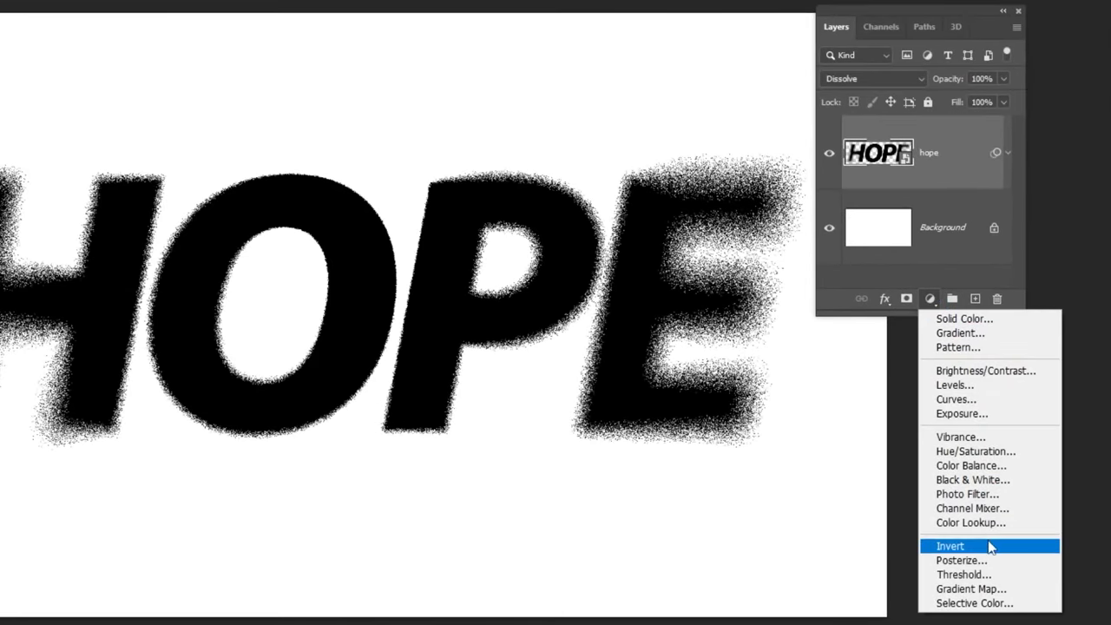
left_click(949, 545)
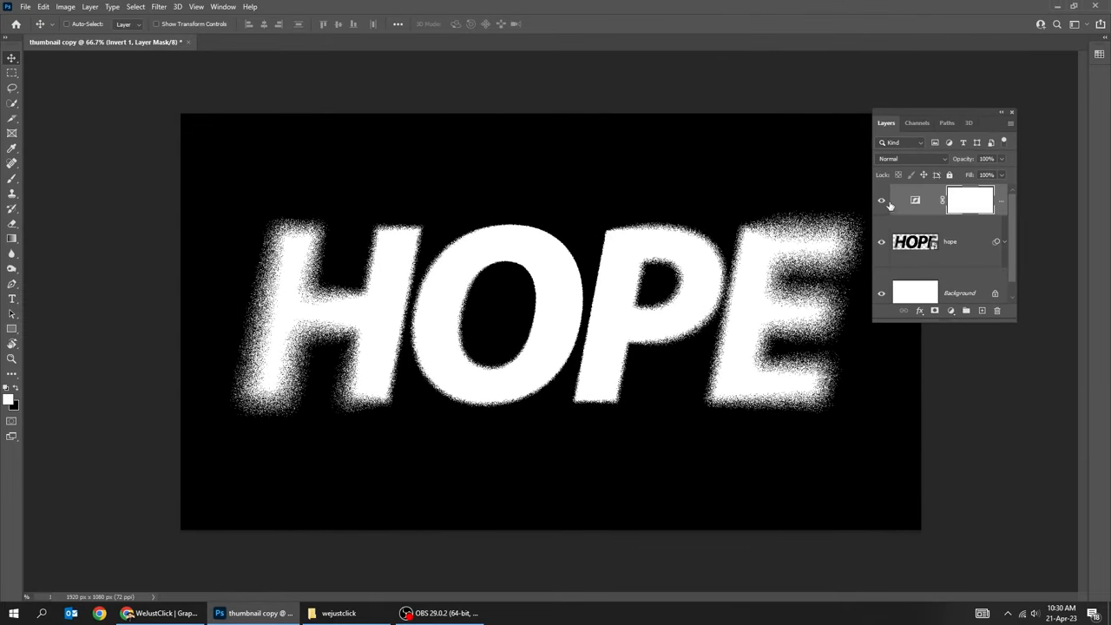
left_click(882, 201)
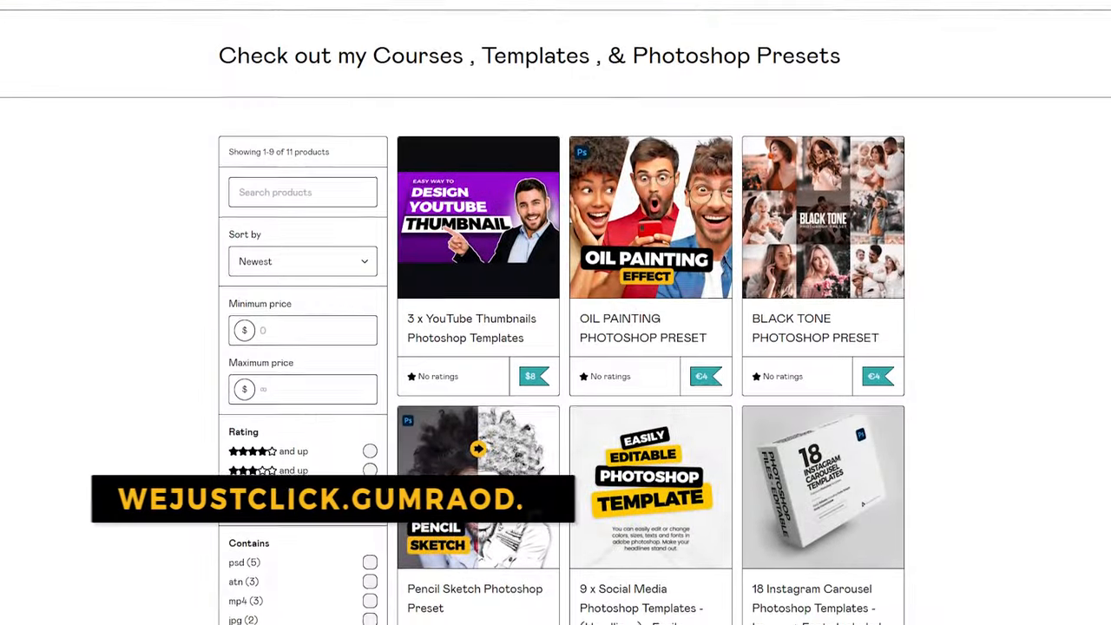
scroll("down", 3)
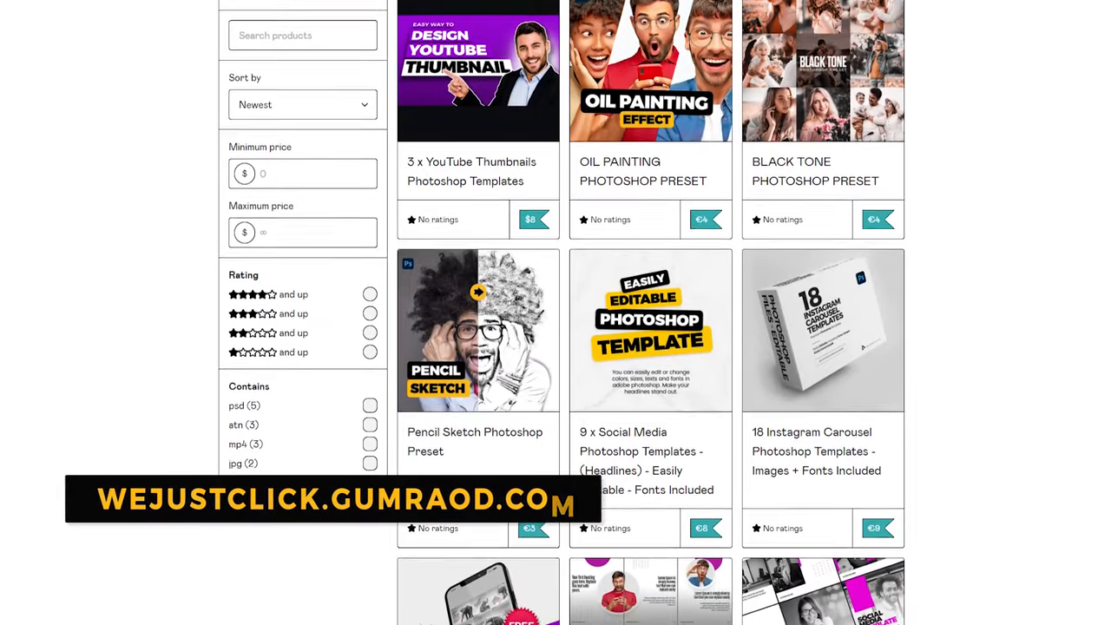
scroll("down", 3)
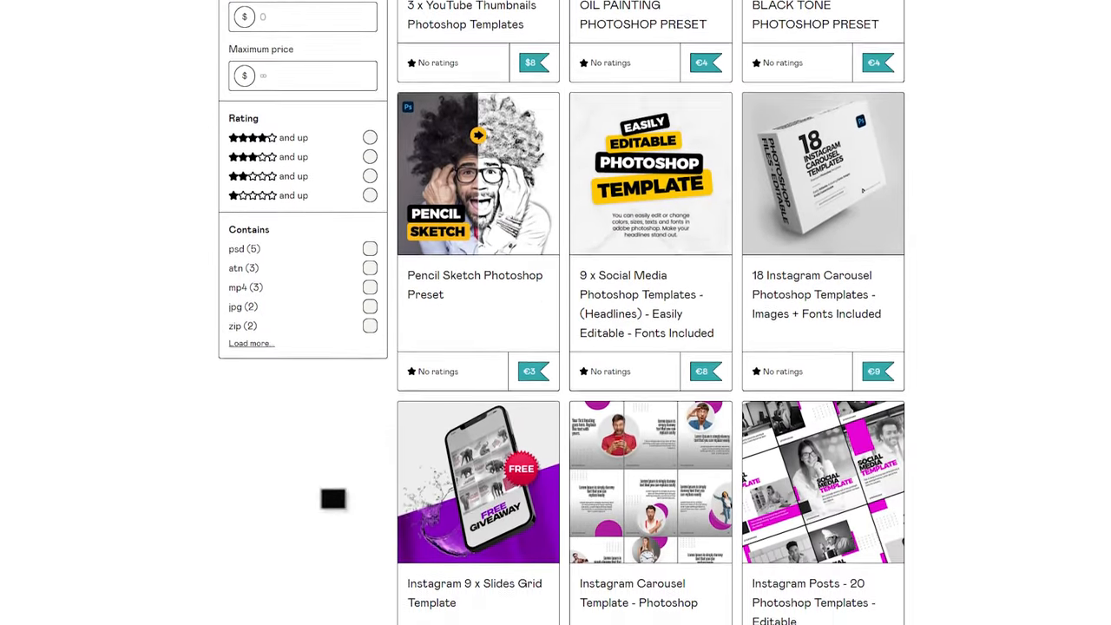